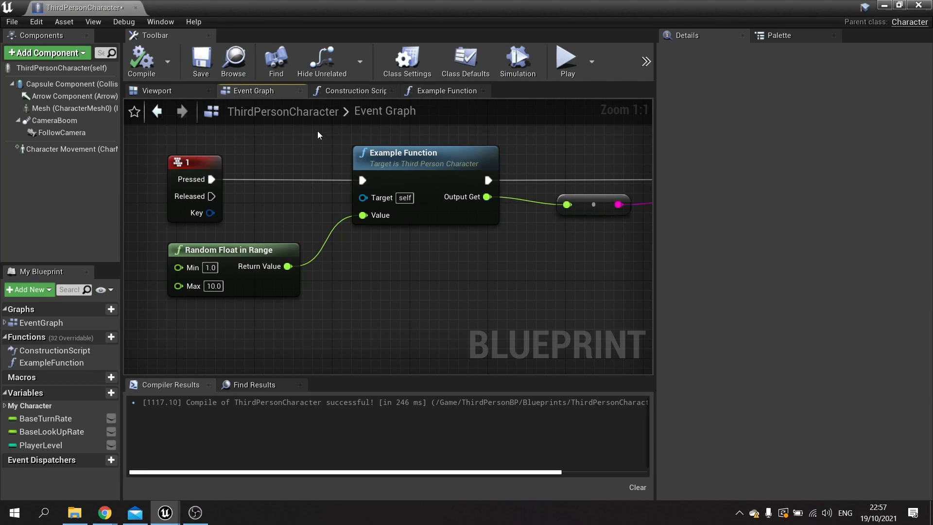
{"action": "mouse_move", "coordinate": [260, 219]}
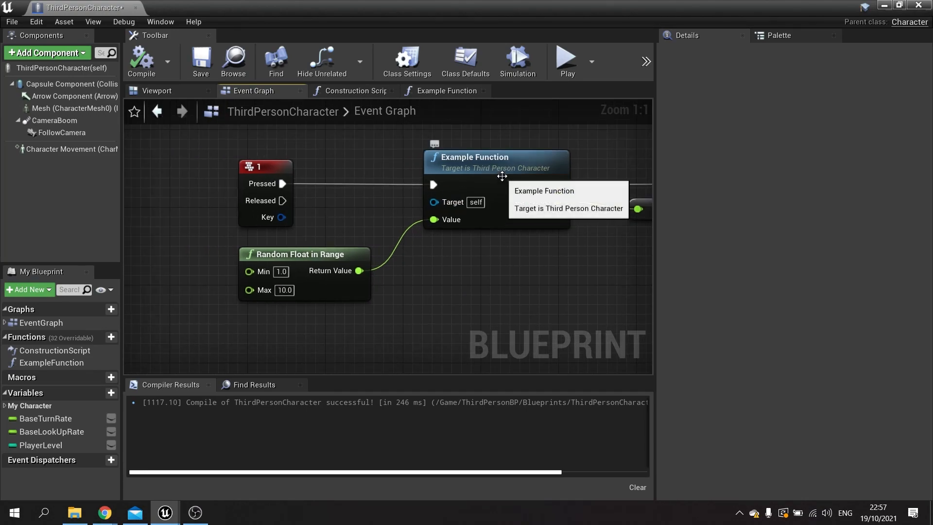
- Add a breakpoint to the Example Function node via its context menu
{"action": "right_click", "coordinate": [495, 160]}
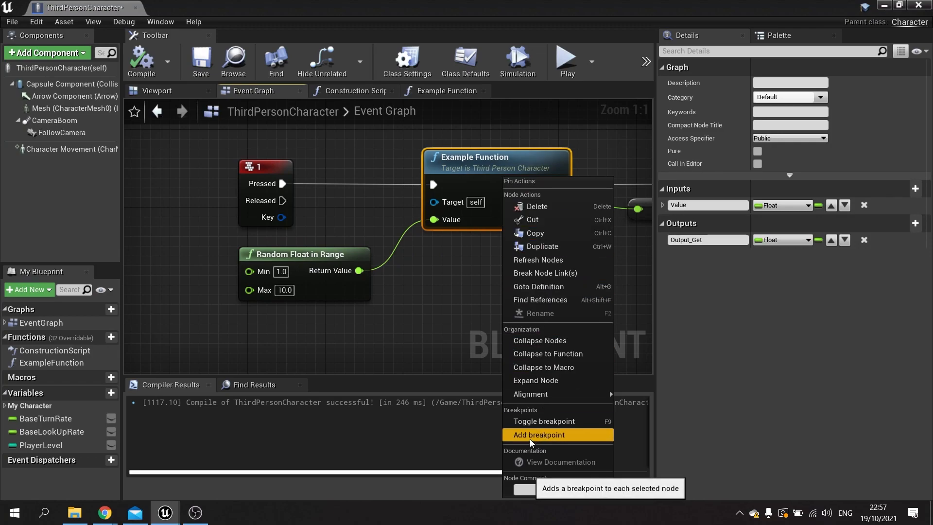
{"action": "left_click", "coordinate": [542, 434]}
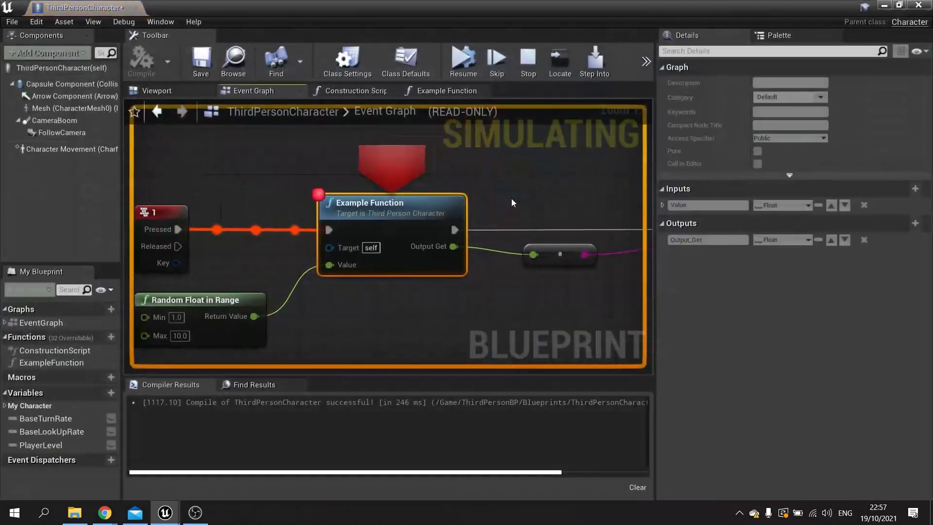
{"action": "mouse_move", "coordinate": [342, 213]}
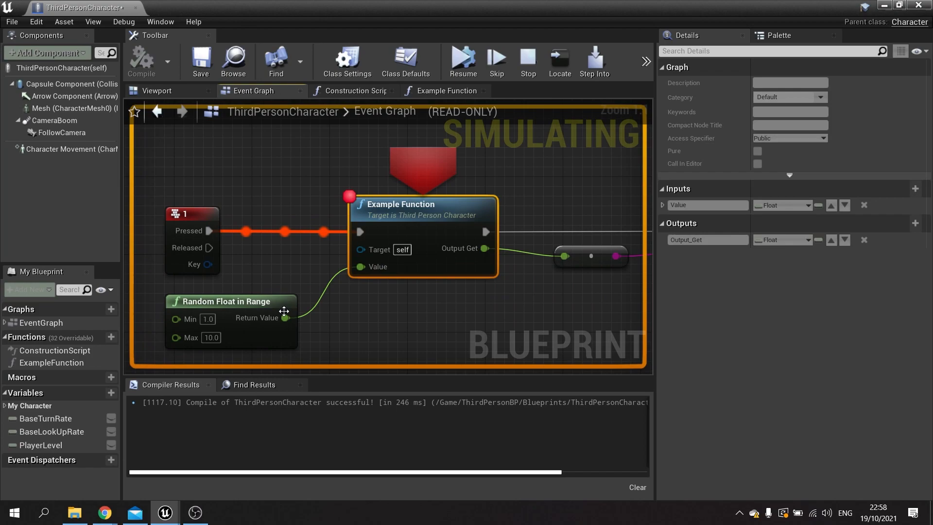
{"action": "mouse_move", "coordinate": [385, 272]}
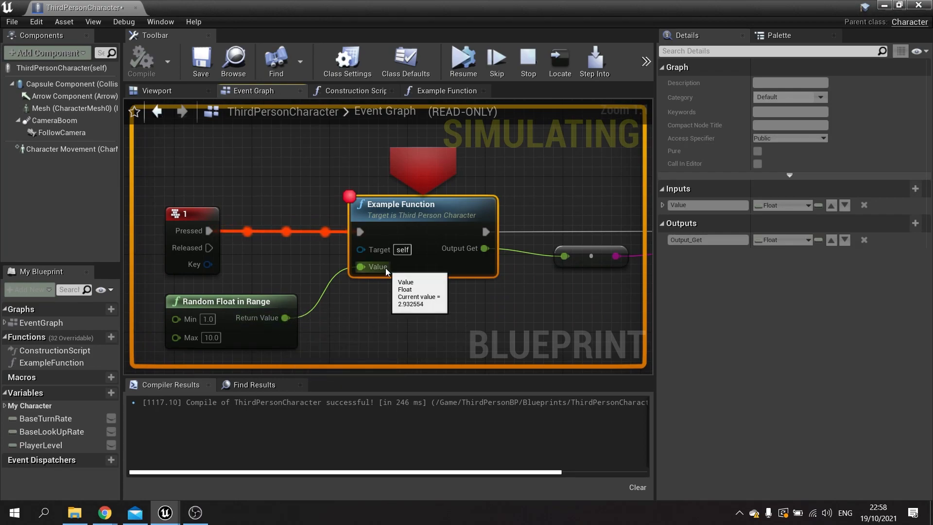
{"action": "mouse_move", "coordinate": [249, 327]}
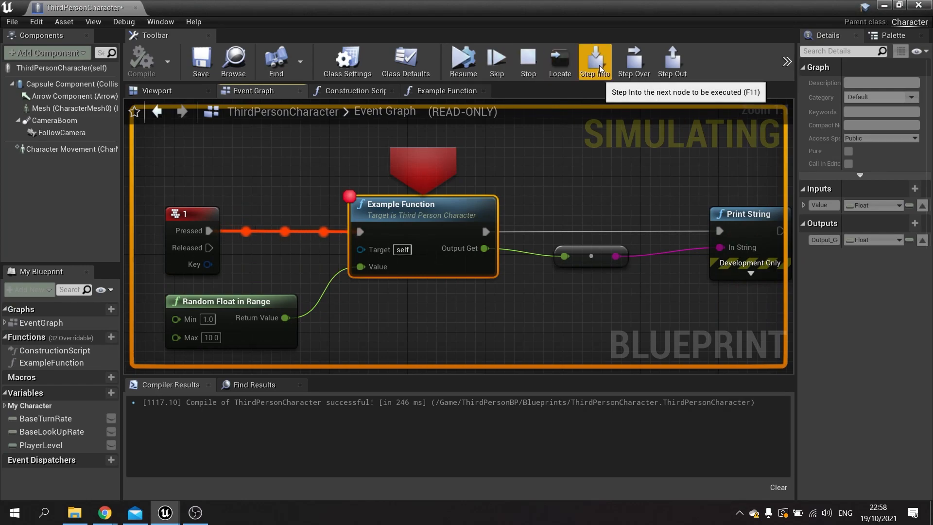
{"action": "mouse_move", "coordinate": [671, 62]}
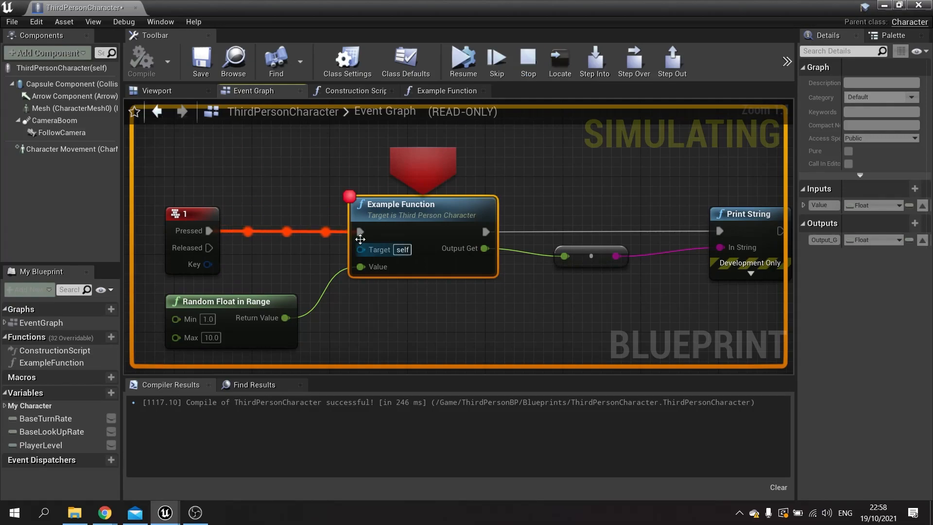
{"action": "mouse_move", "coordinate": [496, 61]}
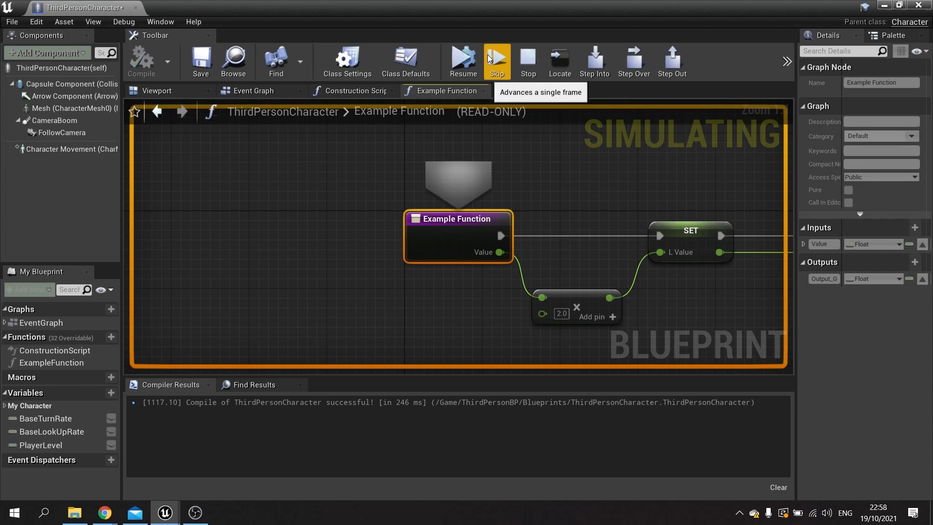
- Step through Example Function's SET and Return nodes, back to Print String in the Event Graph
{"action": "left_click", "coordinate": [496, 62]}
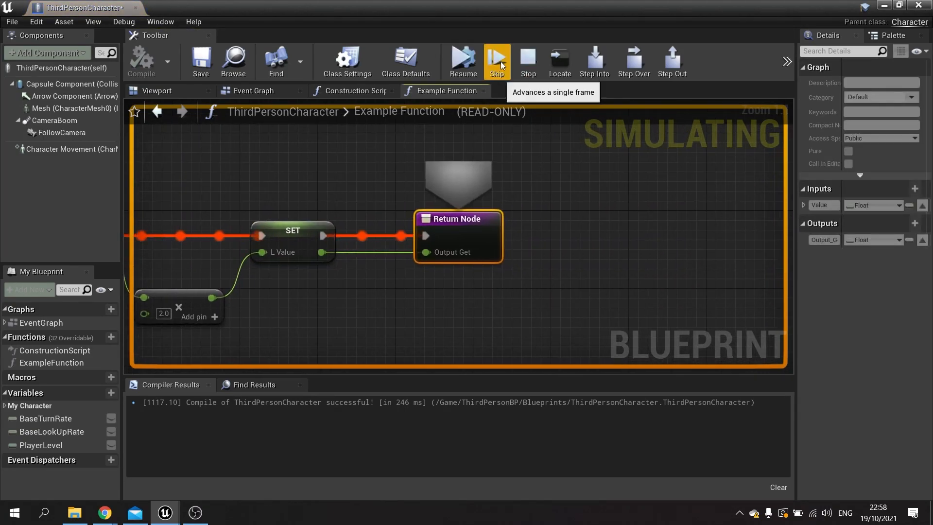
{"action": "left_click", "coordinate": [252, 91]}
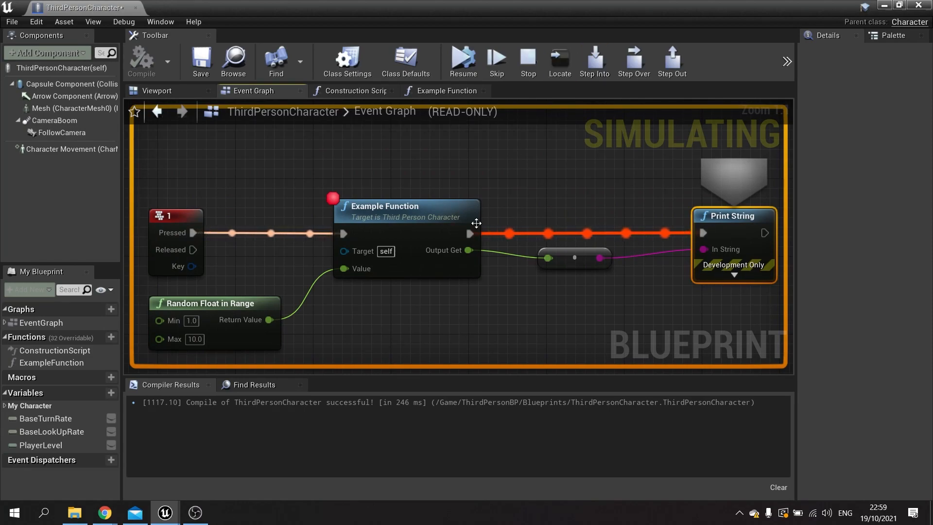
{"action": "mouse_move", "coordinate": [496, 61]}
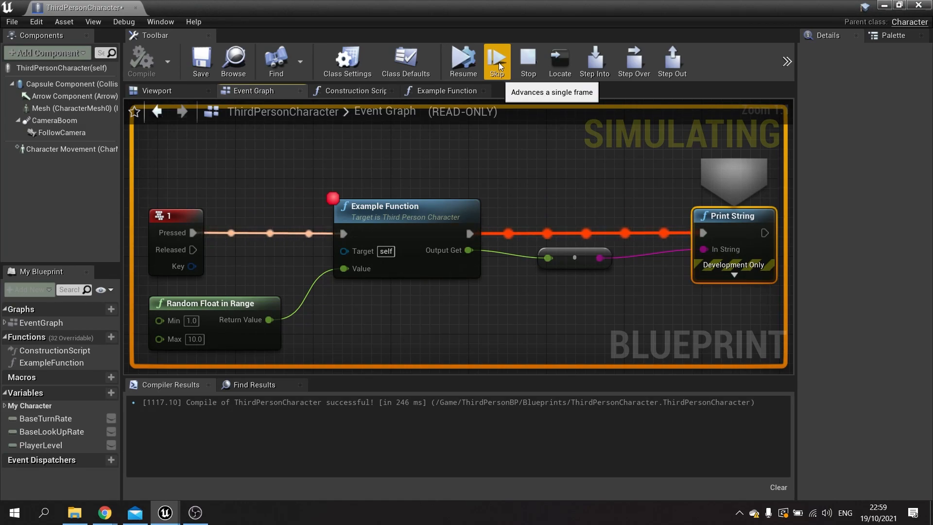
{"action": "left_click", "coordinate": [496, 61]}
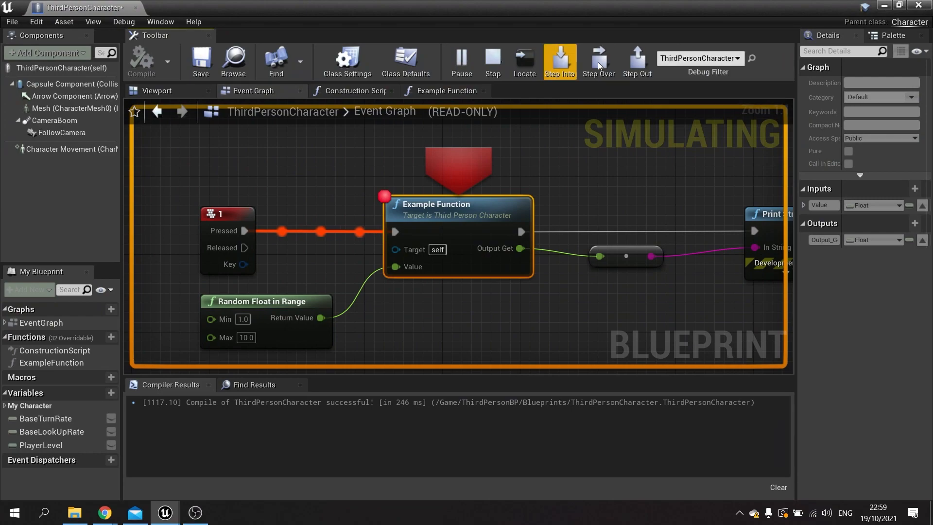
- Step into Example Function, read the SET value 10.147160, then advance past Print String
{"action": "left_click", "coordinate": [558, 59]}
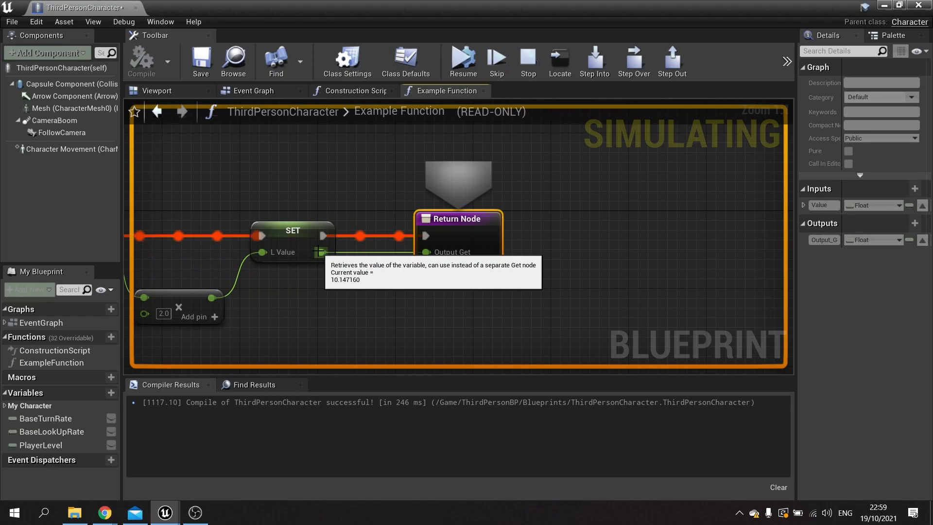
{"action": "mouse_move", "coordinate": [482, 120]}
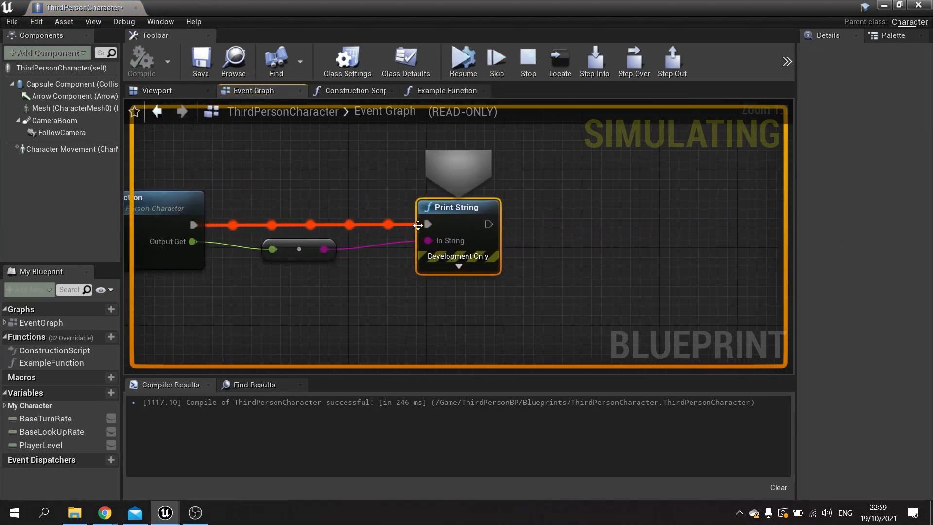
{"action": "left_click", "coordinate": [526, 62]}
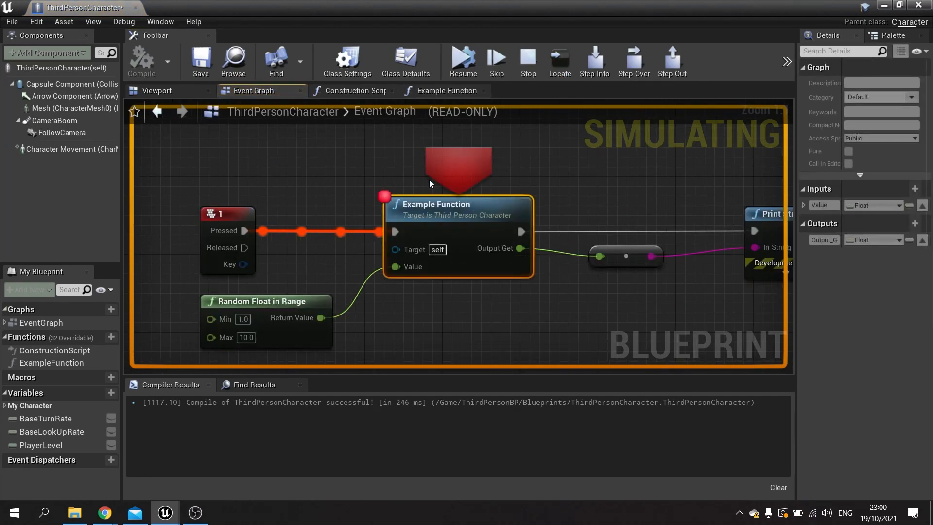
{"action": "mouse_move", "coordinate": [496, 151]}
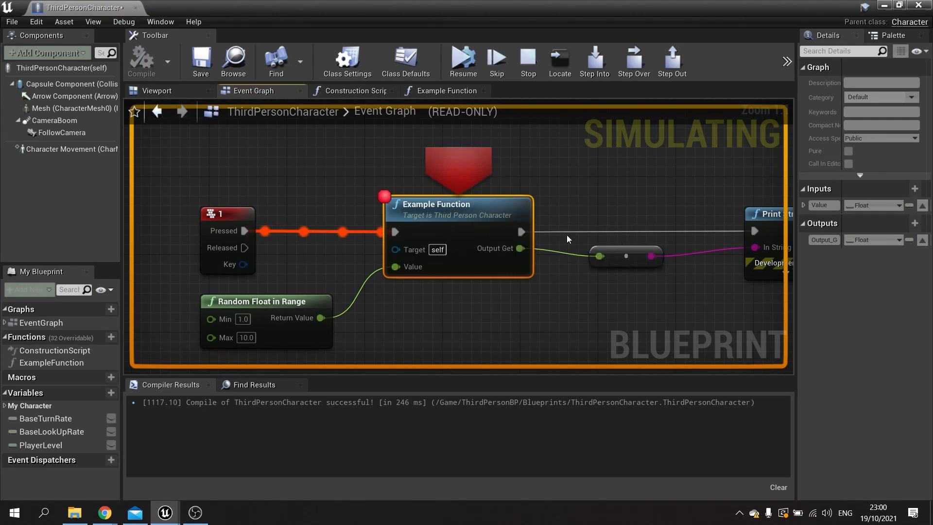
{"action": "mouse_move", "coordinate": [680, 225]}
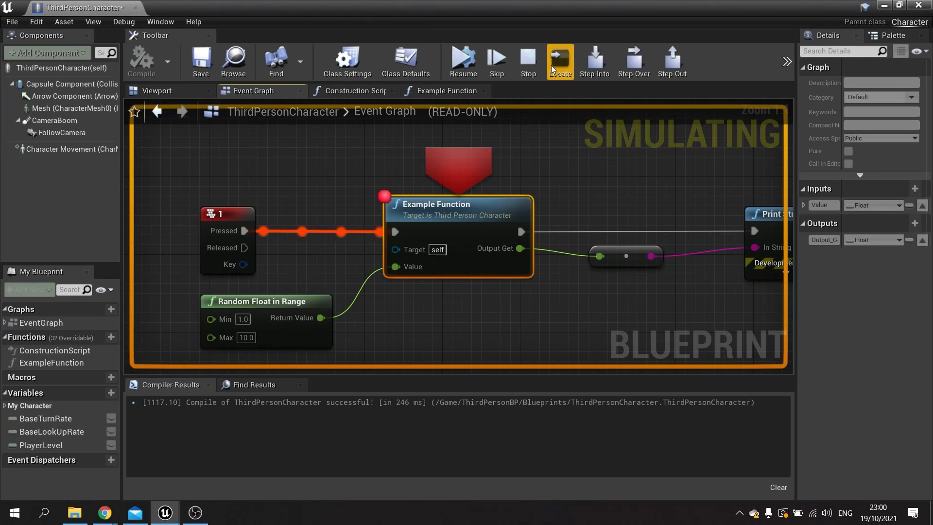
{"action": "mouse_move", "coordinate": [503, 198]}
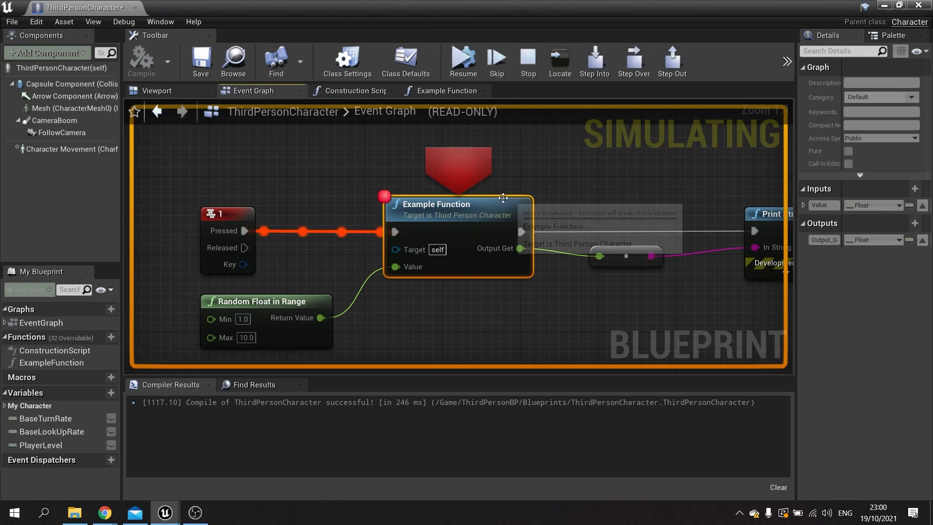
{"action": "mouse_move", "coordinate": [646, 145]}
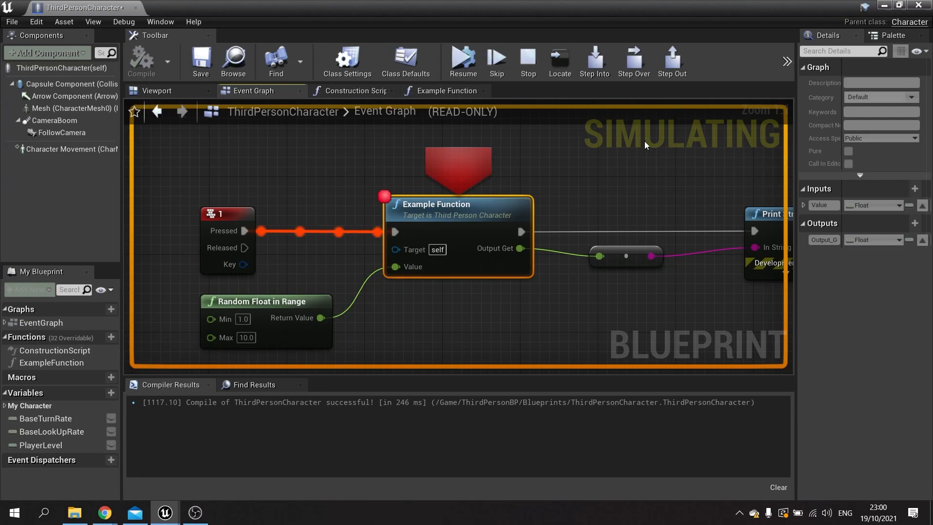
{"action": "mouse_move", "coordinate": [633, 62]}
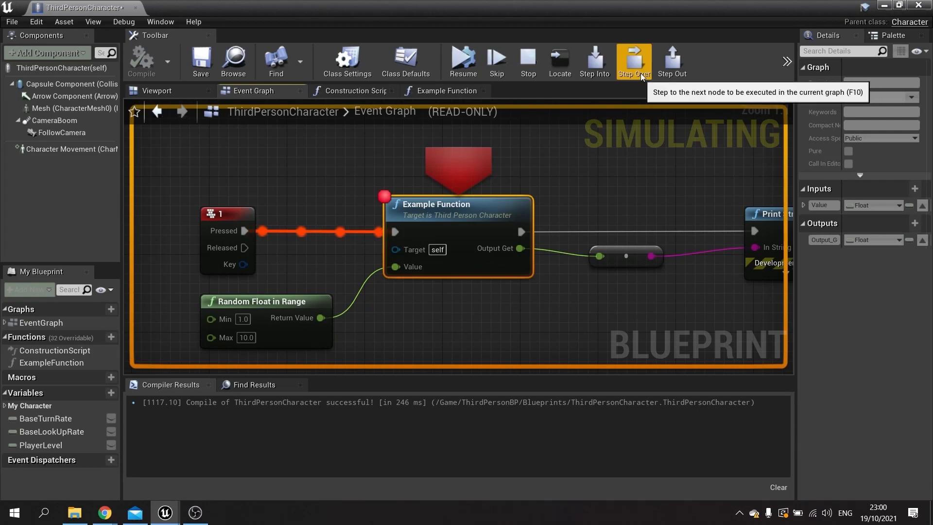
- Use Step Over (F10) to skip Example Function and reach Print String
{"action": "left_click", "coordinate": [633, 61]}
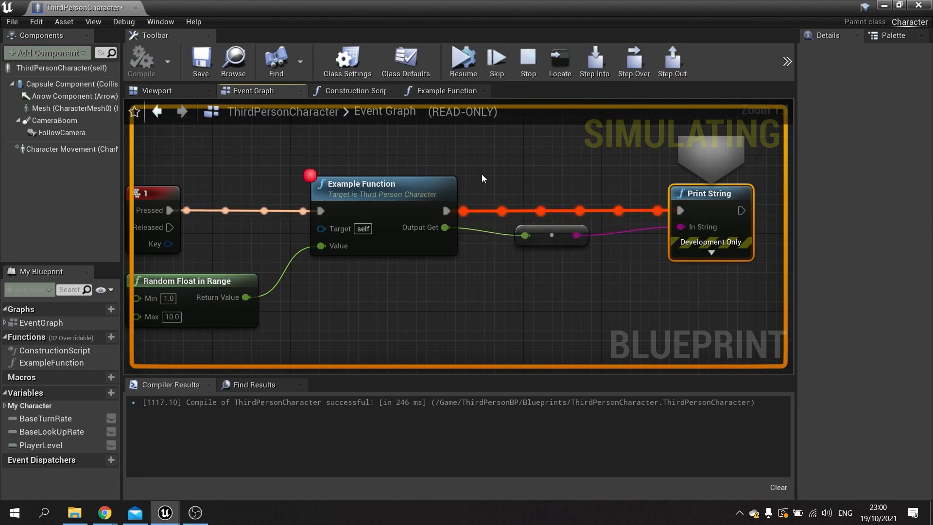
{"action": "mouse_move", "coordinate": [589, 128]}
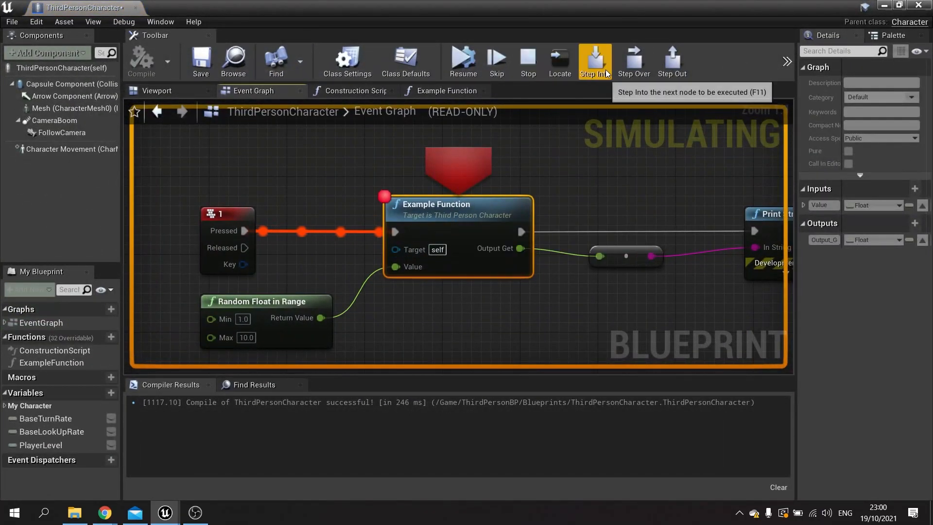
- Step into Example Function, return to Print String, and stop the simulation
{"action": "left_click", "coordinate": [593, 61]}
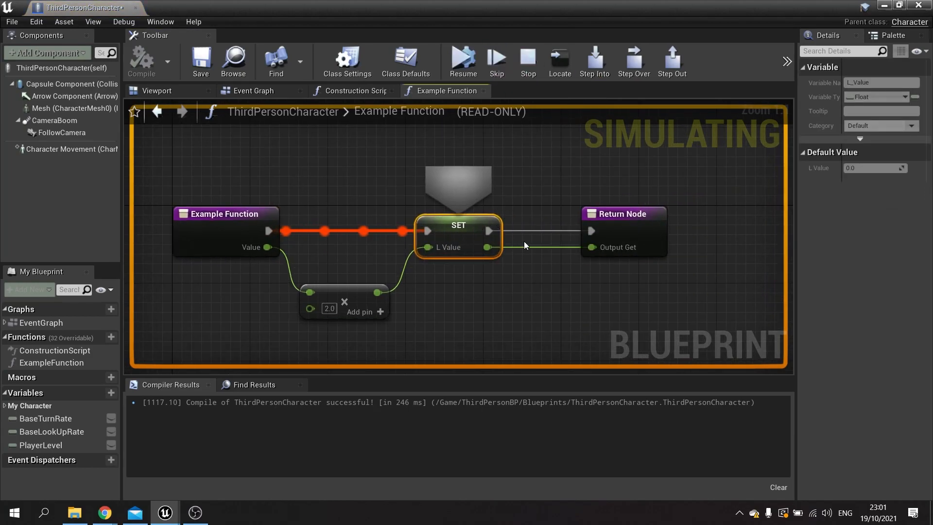
{"action": "left_click", "coordinate": [252, 90]}
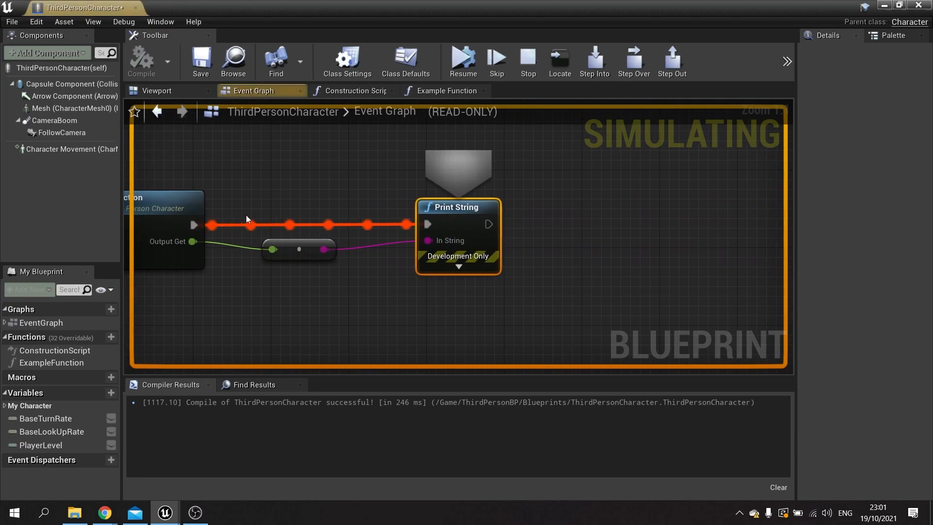
{"action": "mouse_move", "coordinate": [470, 206]}
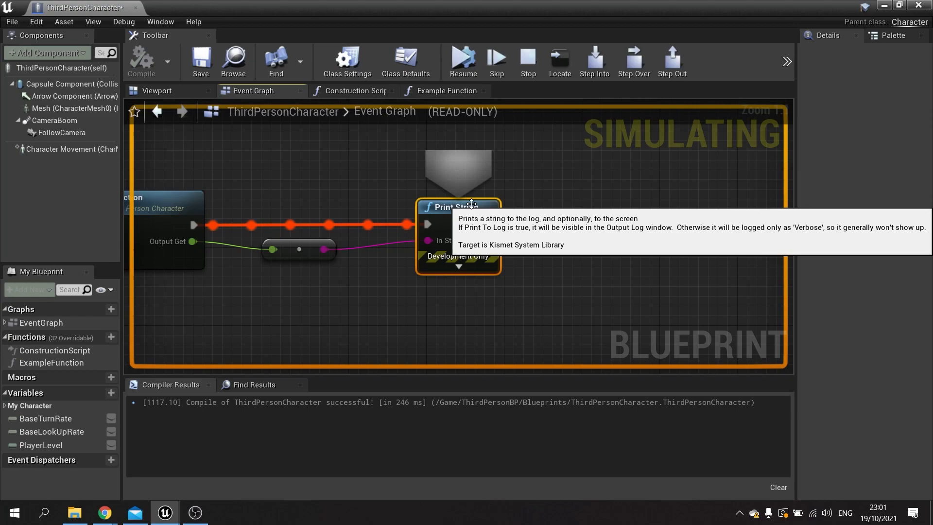
{"action": "mouse_move", "coordinate": [571, 107]}
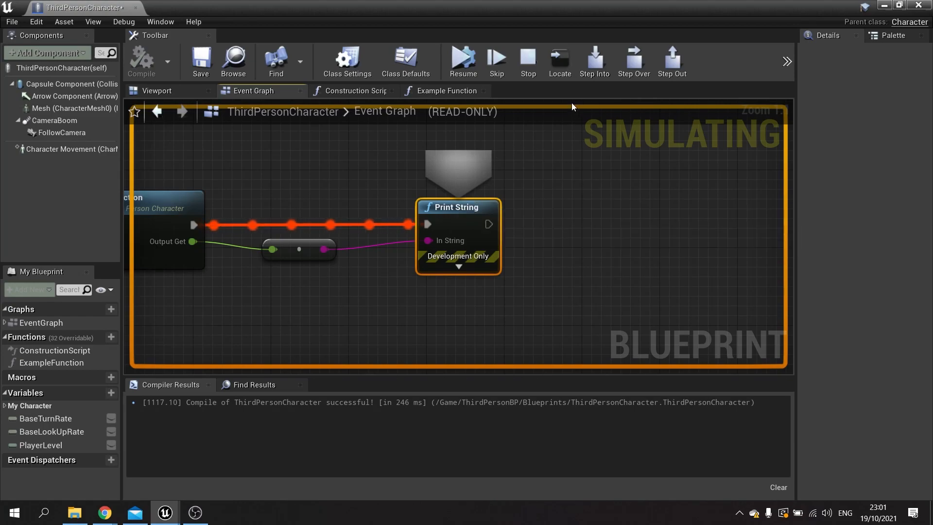
{"action": "left_click", "coordinate": [526, 61]}
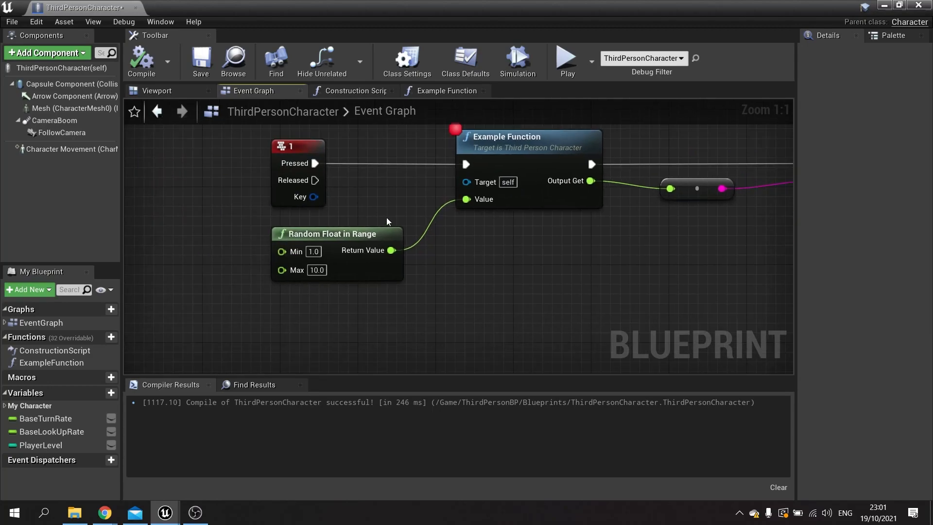
{"action": "mouse_move", "coordinate": [364, 250]}
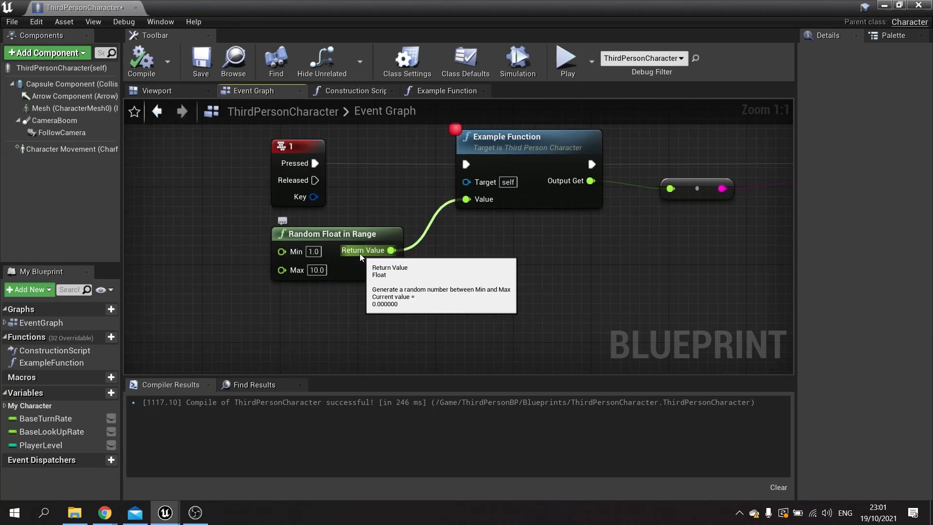
- Watch Random Float in Range's Return Value, then play the level again
{"action": "right_click", "coordinate": [391, 250]}
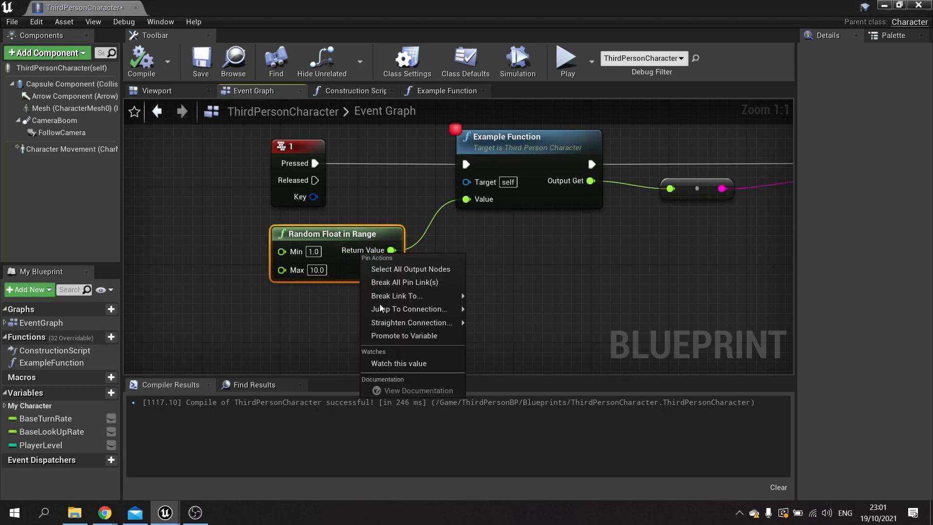
{"action": "mouse_move", "coordinate": [398, 363]}
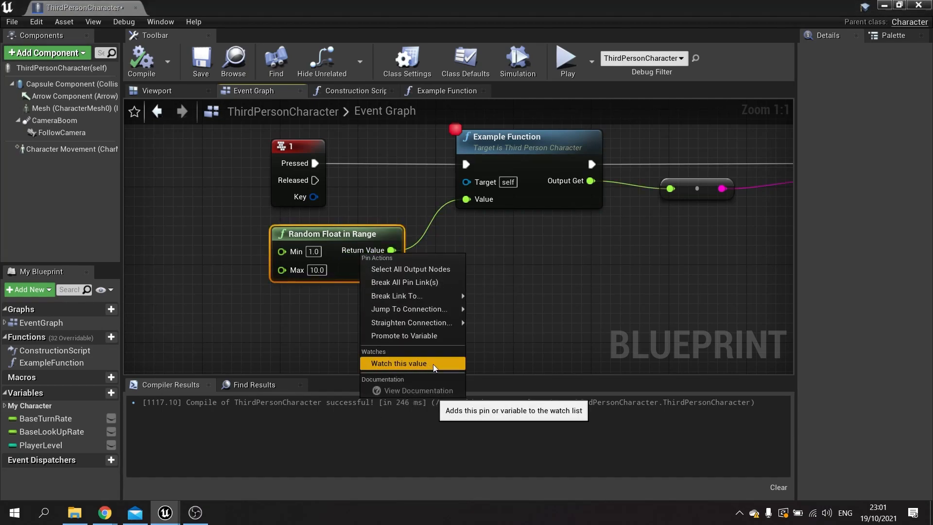
{"action": "left_click", "coordinate": [397, 362]}
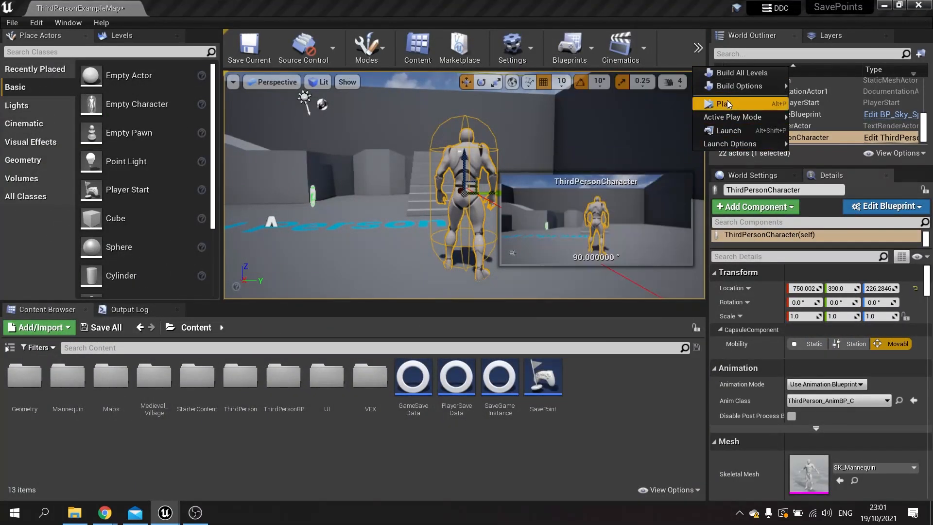
{"action": "left_click", "coordinate": [725, 104]}
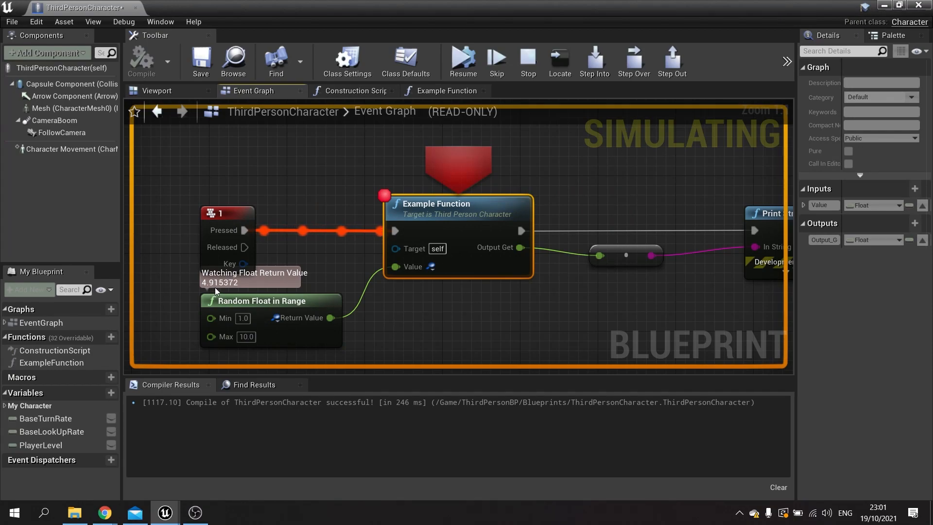
{"action": "mouse_move", "coordinate": [309, 318]}
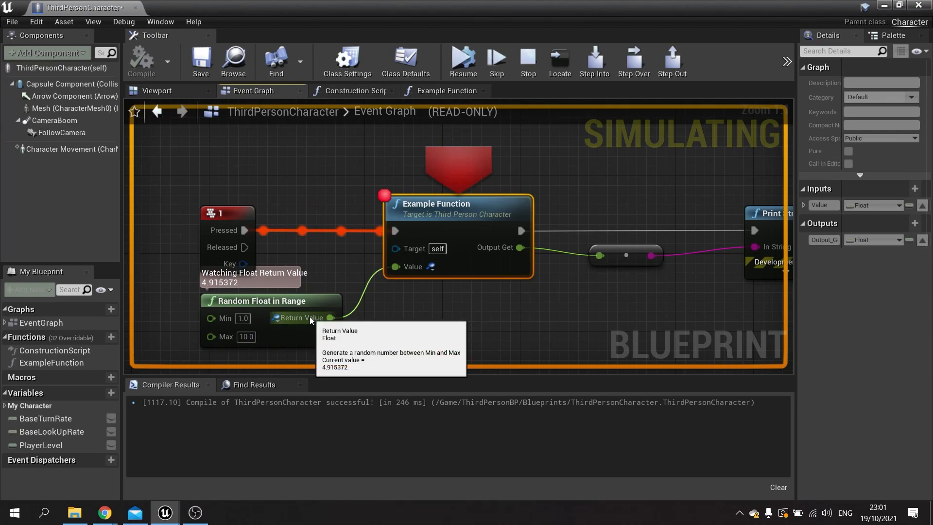
{"action": "mouse_move", "coordinate": [253, 271]}
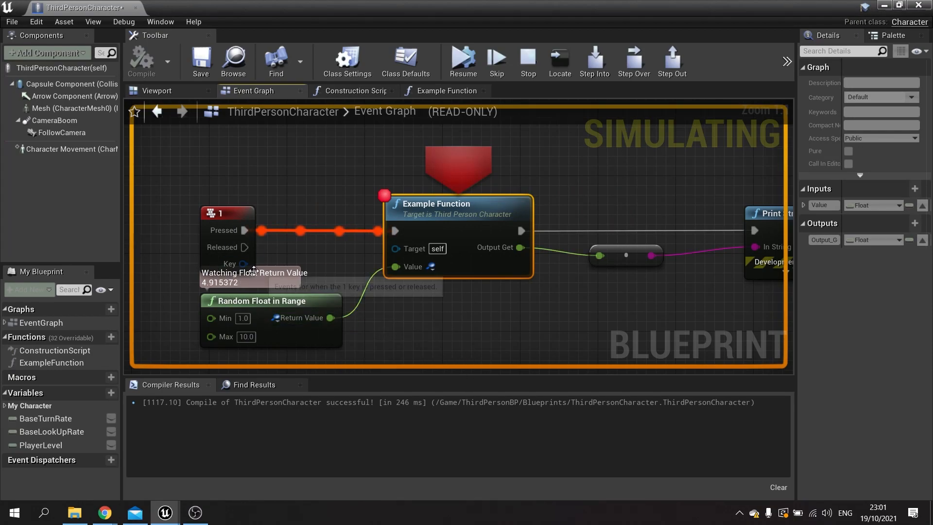
{"action": "mouse_move", "coordinate": [243, 263]}
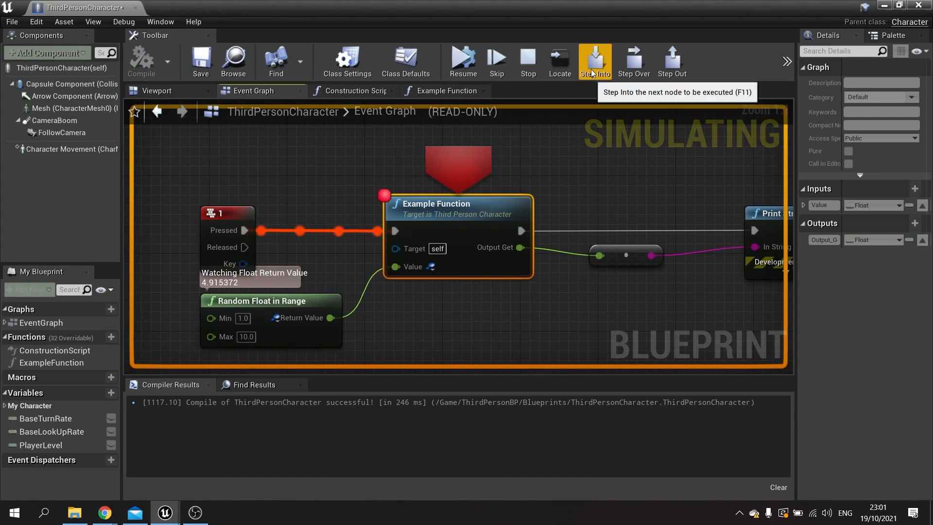
- Step into Example Function with the watched value at 4.915372
{"action": "left_click", "coordinate": [593, 60]}
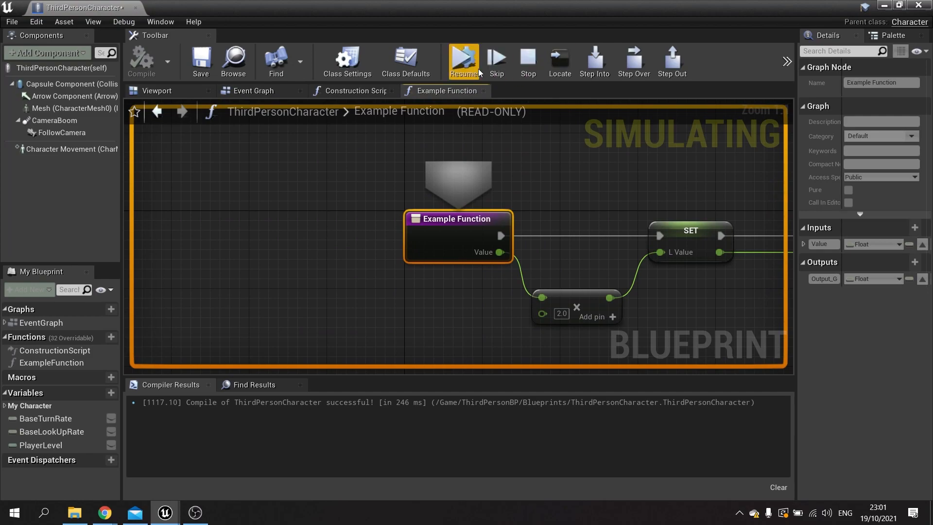
{"action": "mouse_move", "coordinate": [463, 59]}
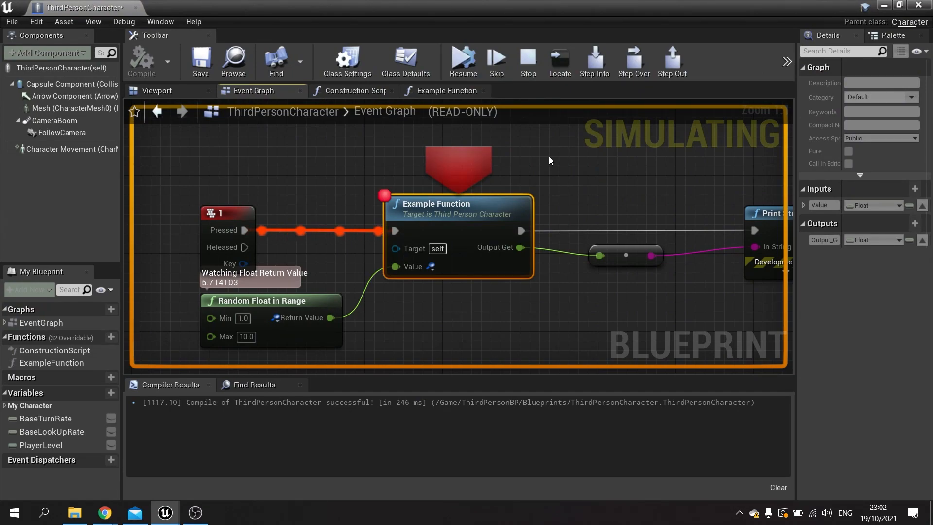
{"action": "mouse_move", "coordinate": [373, 207]}
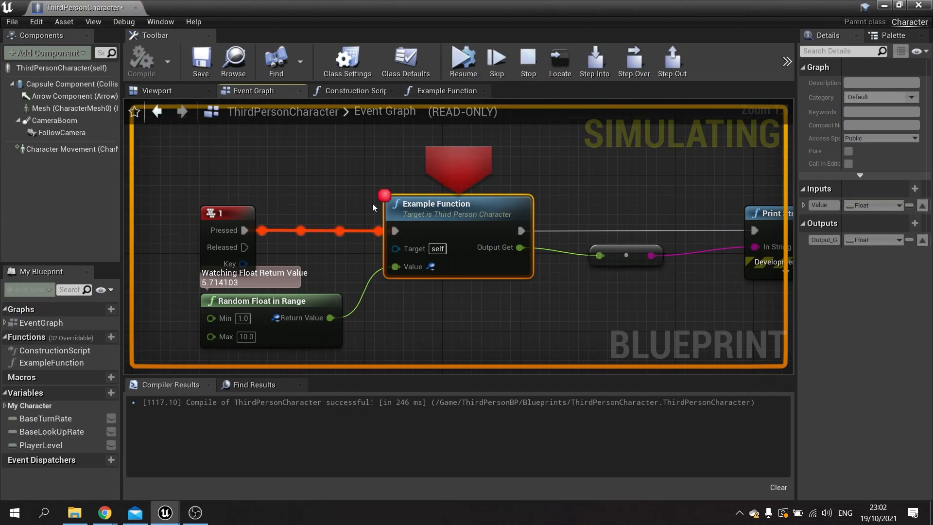
- Disable the breakpoint on the Example Function node from its context menu
{"action": "right_click", "coordinate": [464, 215]}
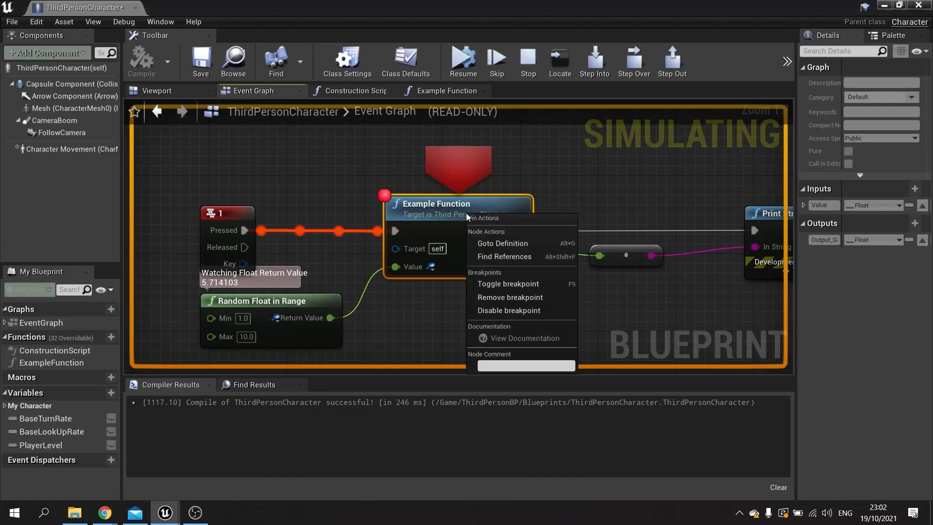
{"action": "left_click", "coordinate": [391, 216]}
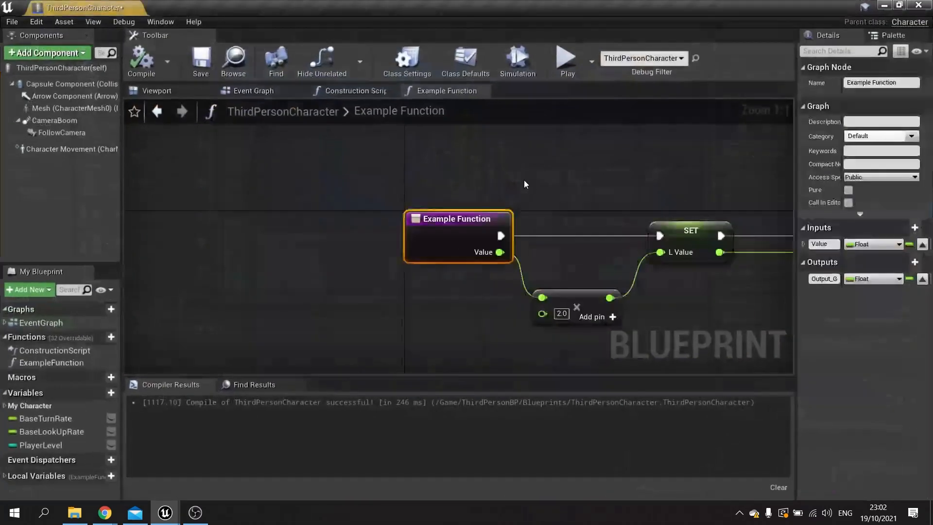
- Return to the Event Graph and remove the Example Function breakpoint
{"action": "left_click", "coordinate": [353, 90]}
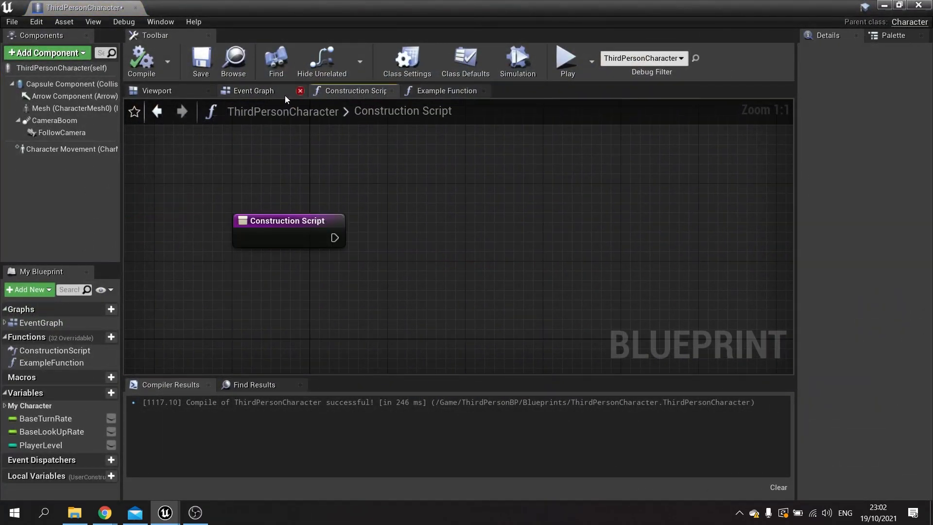
{"action": "left_click", "coordinate": [252, 90]}
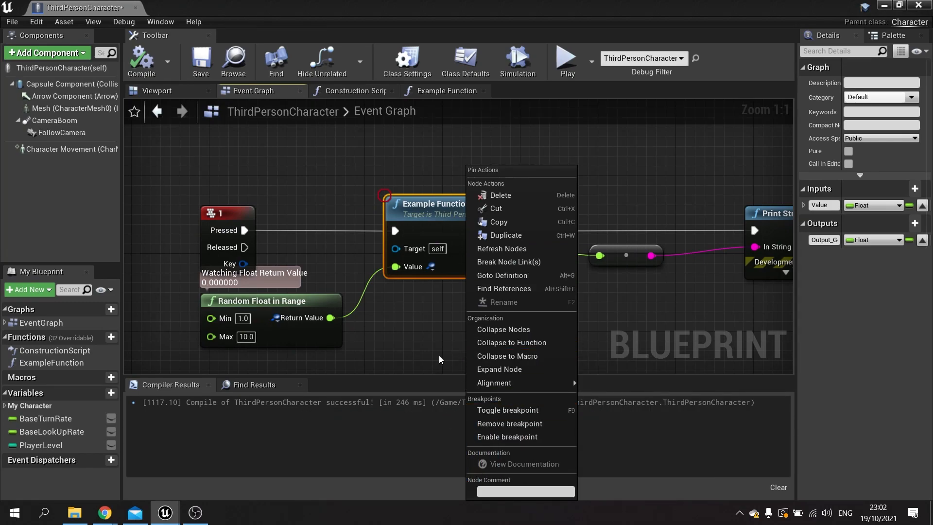
{"action": "left_click", "coordinate": [538, 311]}
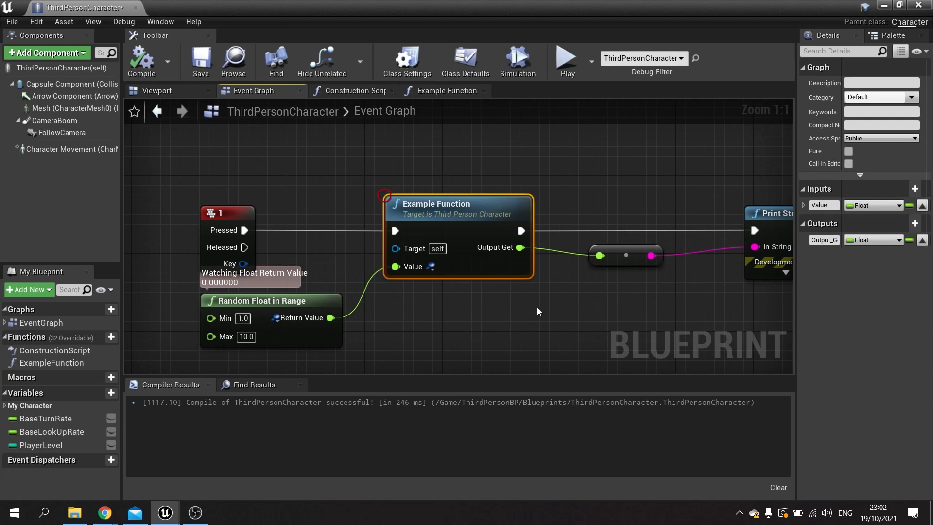
{"action": "mouse_move", "coordinate": [546, 289]}
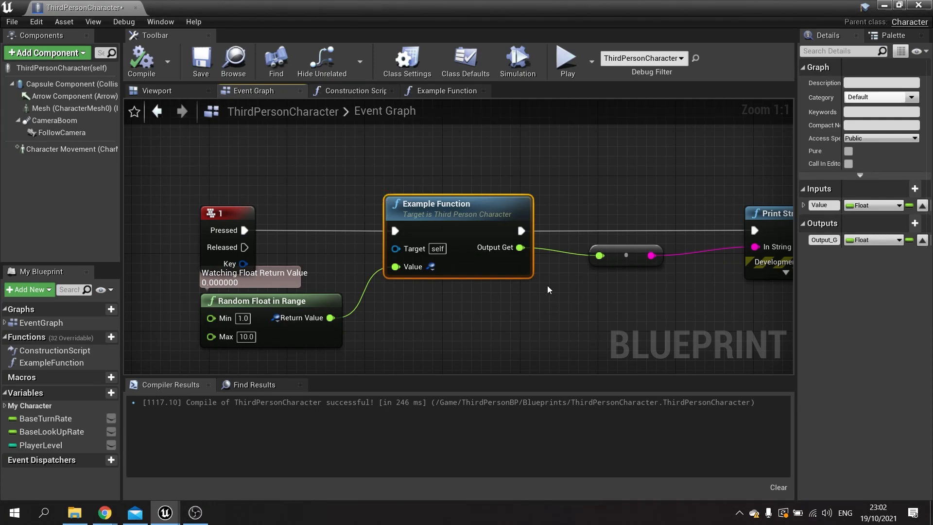